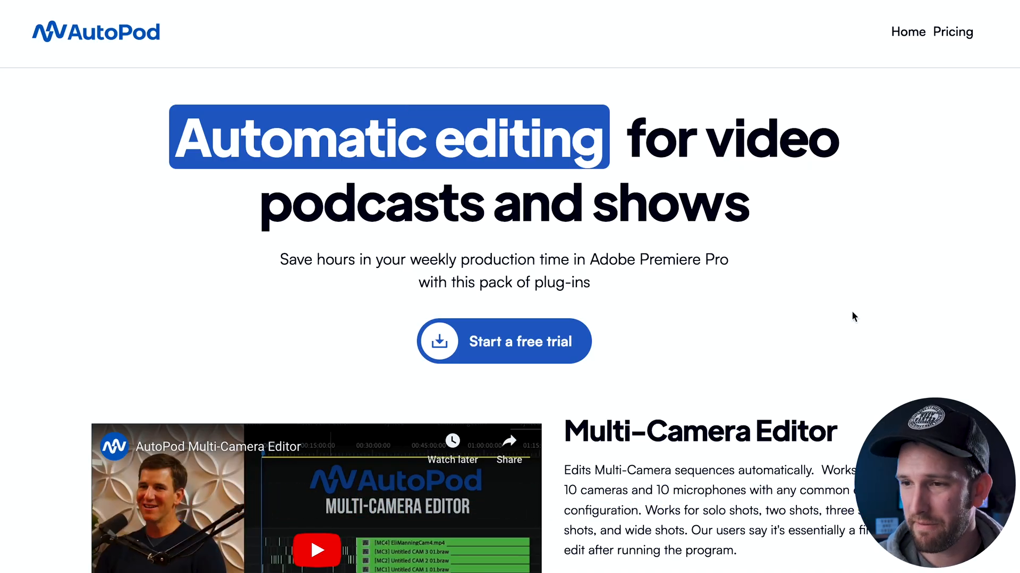
mouse_move(914, 90)
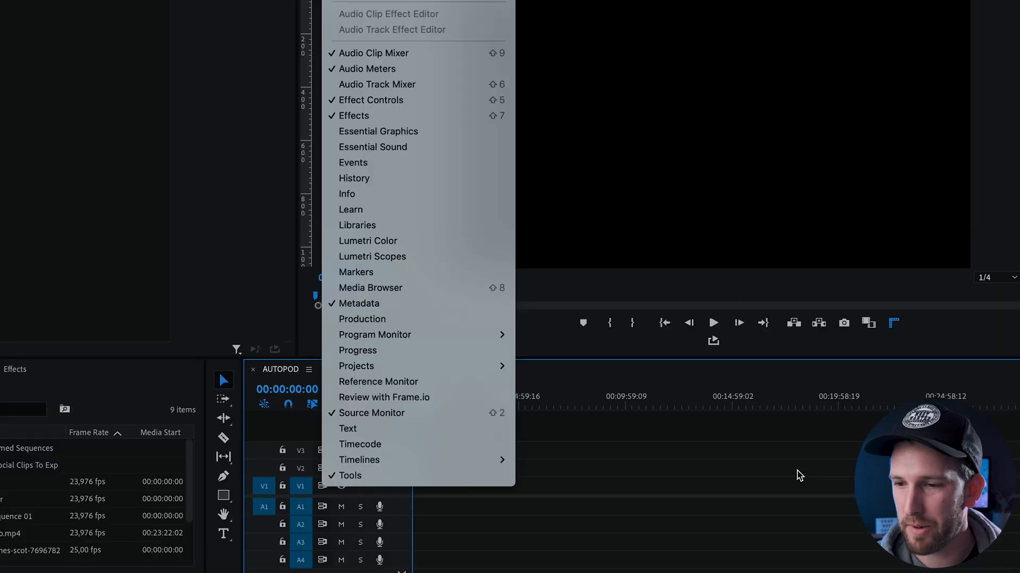
Dismiss the Window menu by clicking the timeline, revealing the AUTOPOD sequence.
left_click(715, 478)
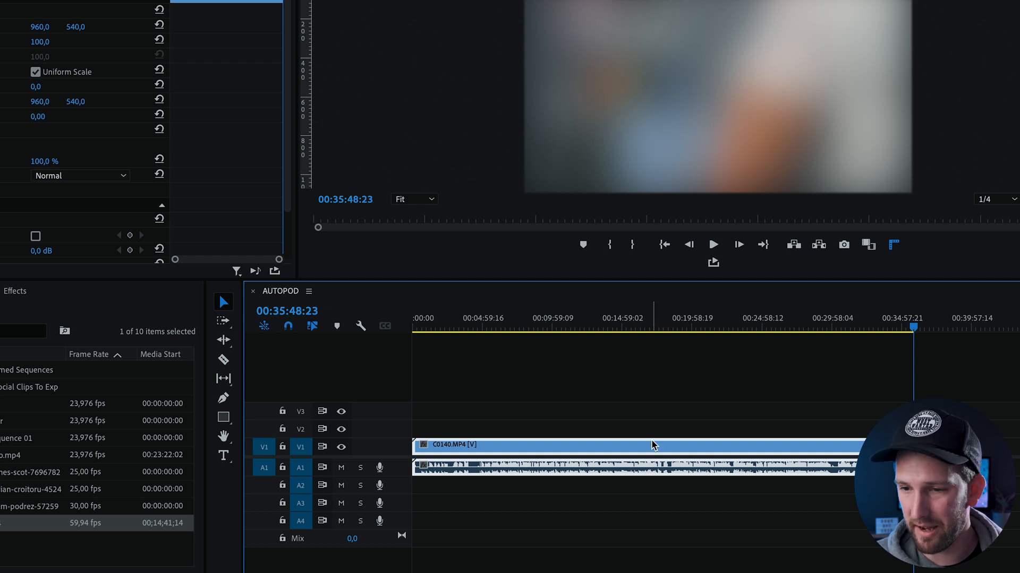
mouse_move(545, 442)
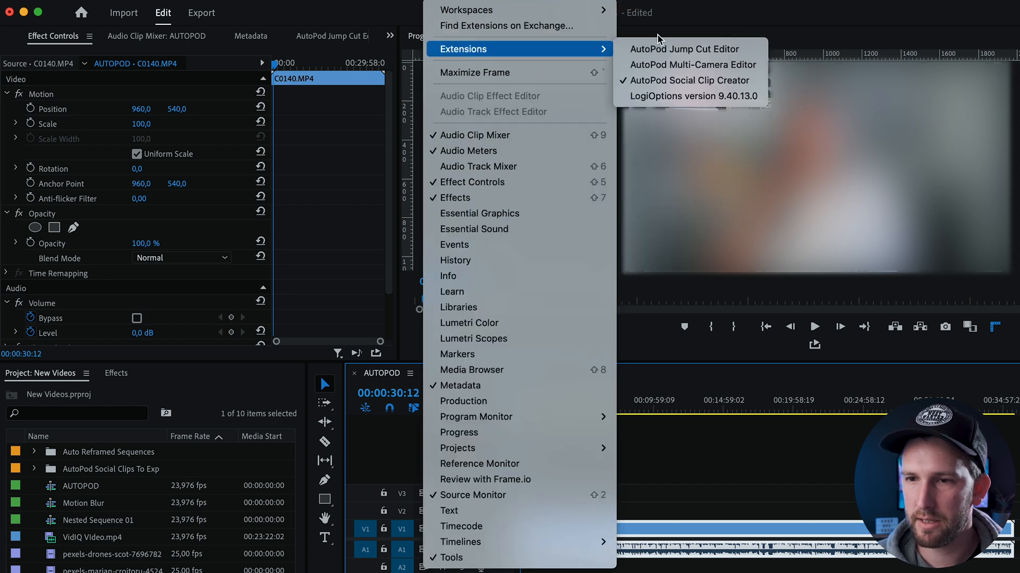
mouse_move(684, 49)
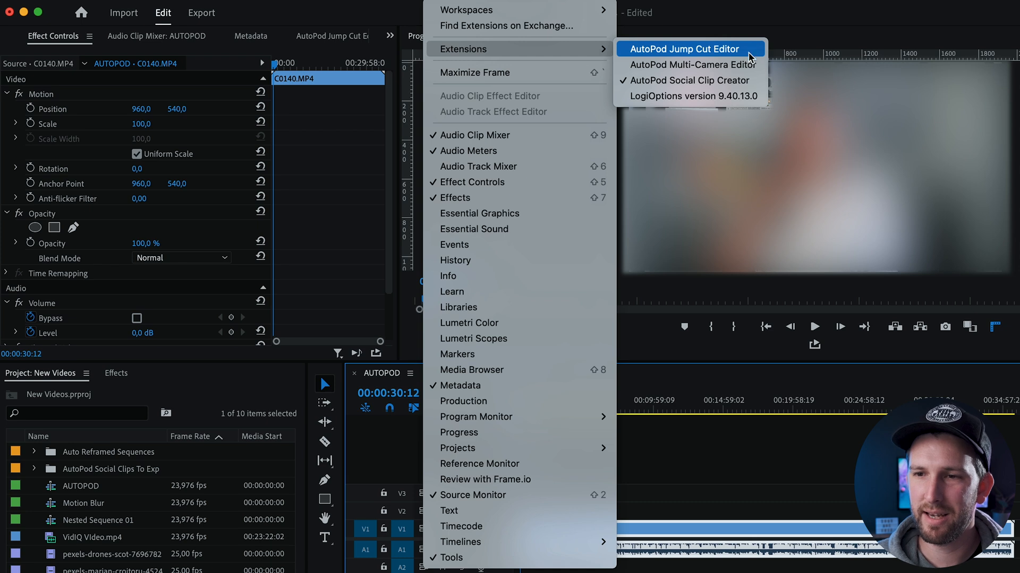
mouse_move(686, 80)
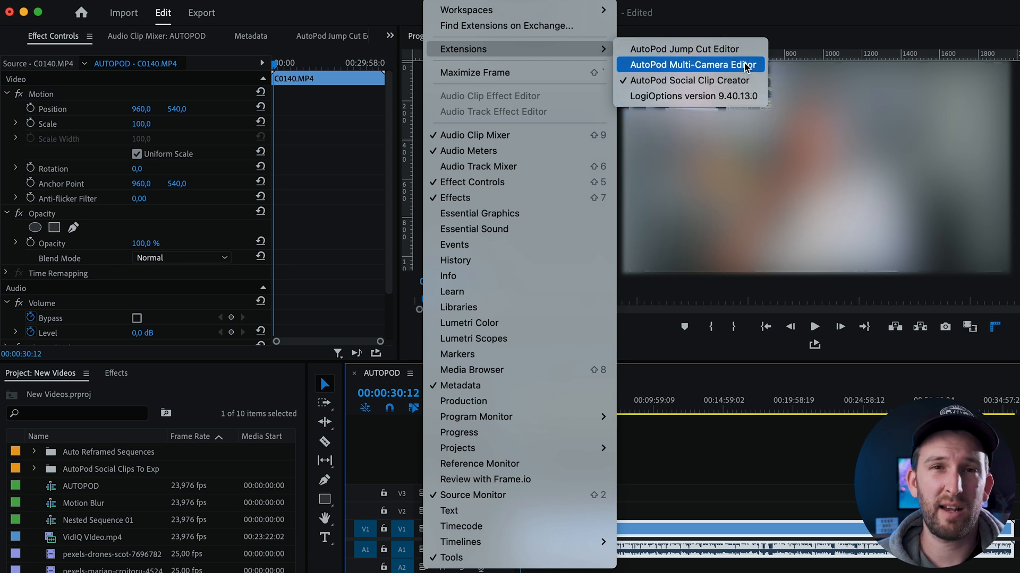
mouse_move(684, 49)
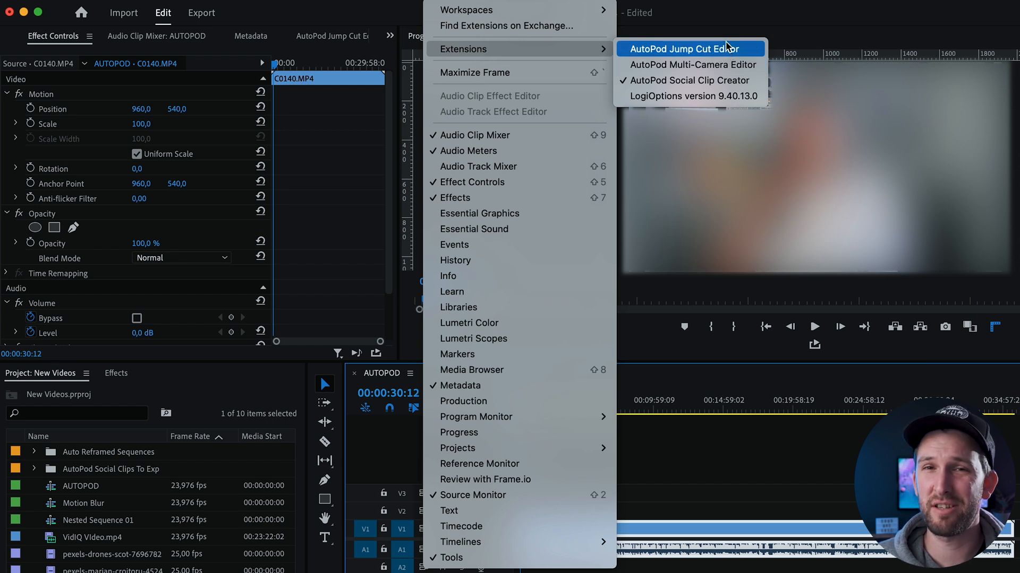
Launch the AutoPod Jump Cut Editor from Window > Extensions.
left_click(683, 48)
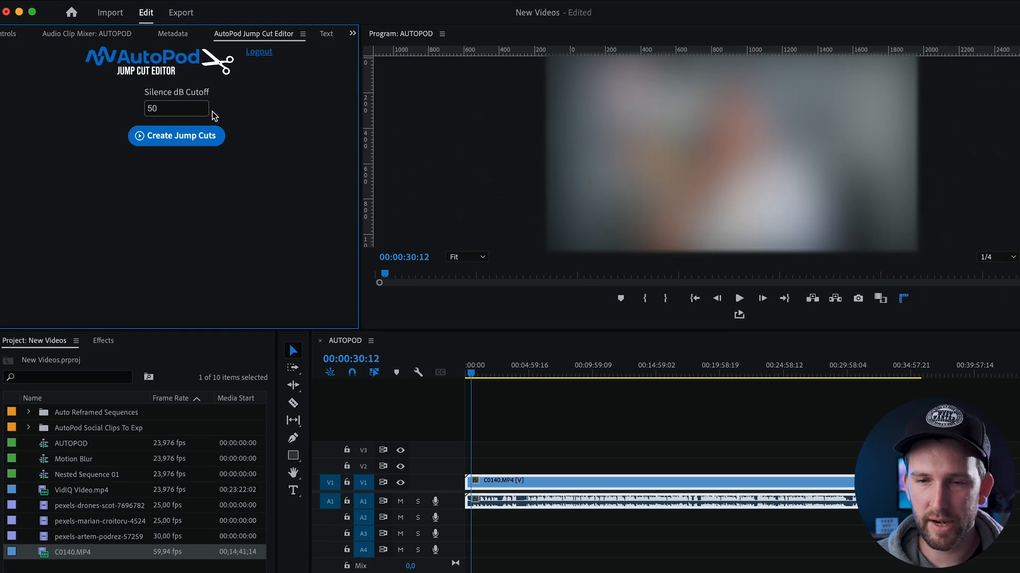
Change the Silence dB Cutoff field from 50 to 38.
left_click(176, 108)
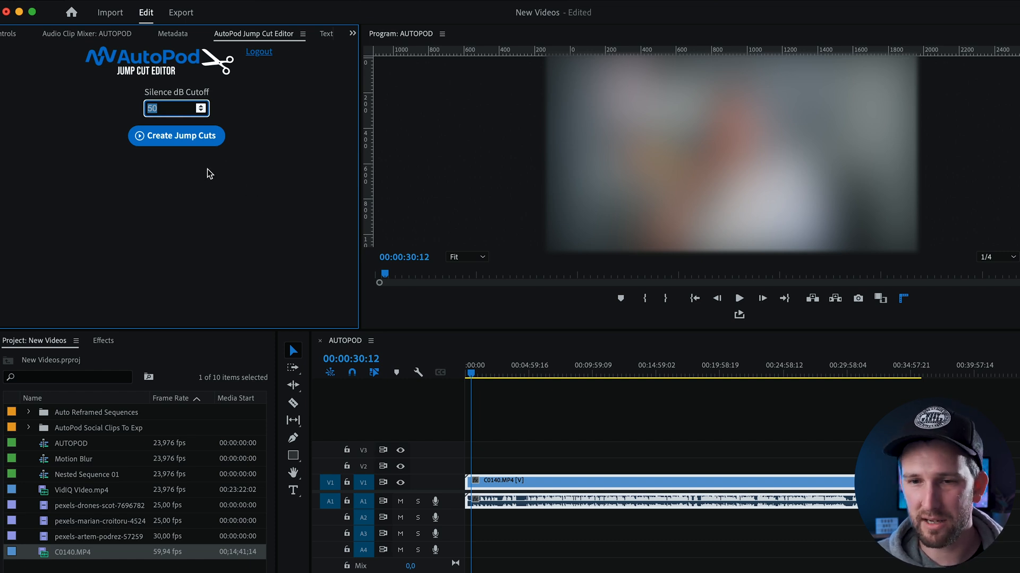
type("12")
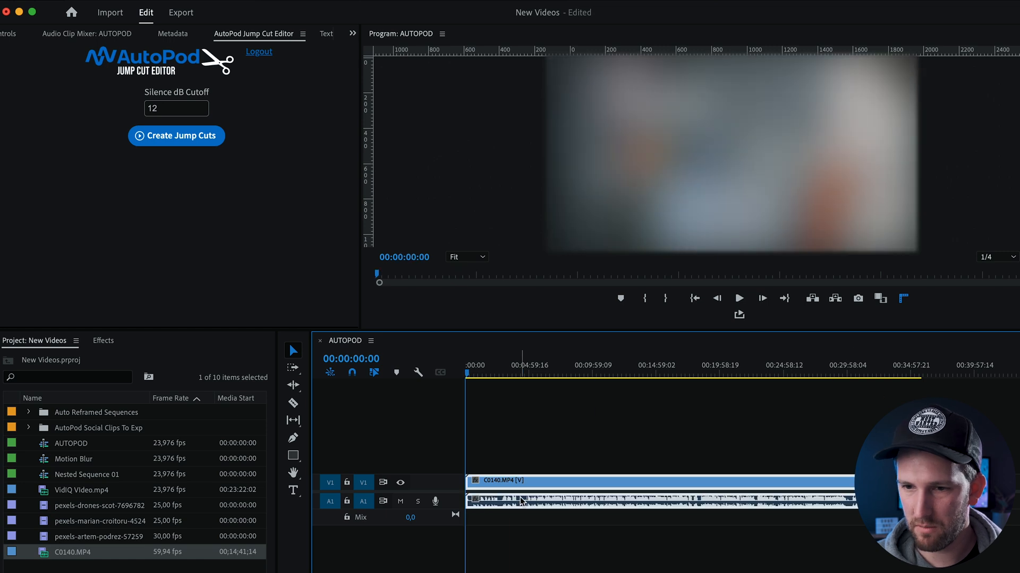
left_click(176, 108)
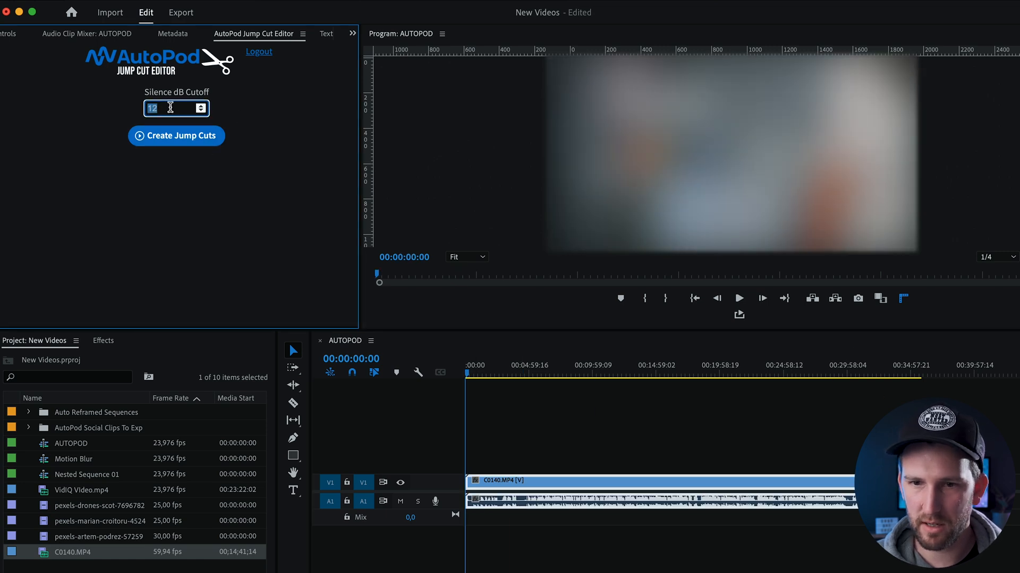
type("38")
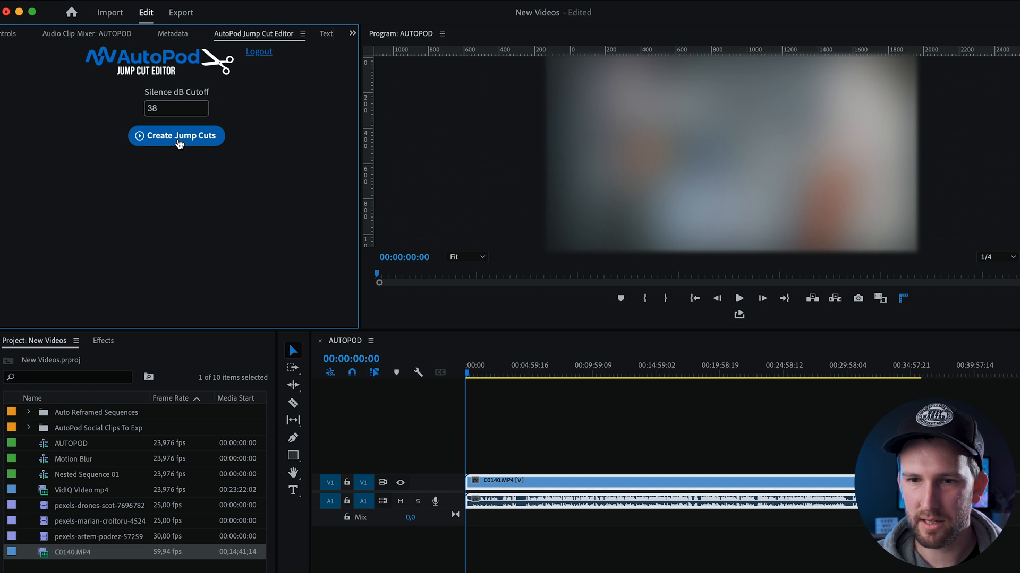
Run Create Jump Cuts on C0140.MP4 and confirm the completion message.
left_click(175, 136)
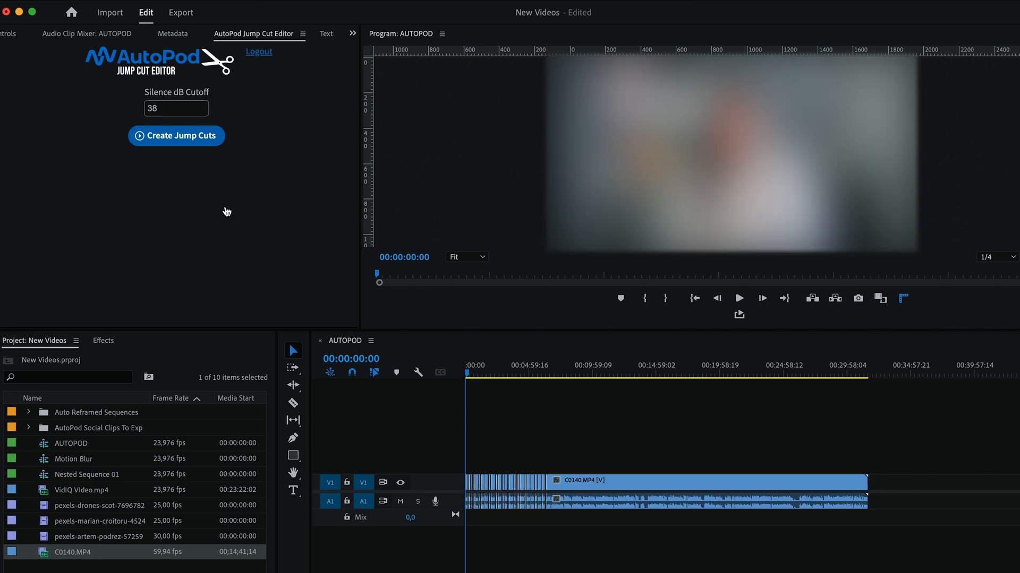
left_click(176, 136)
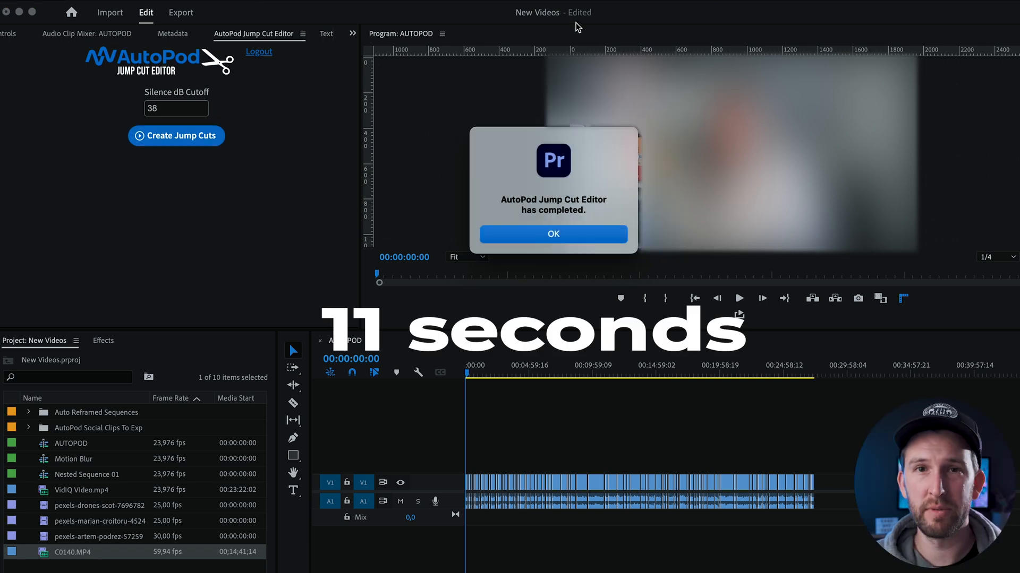
left_click(553, 235)
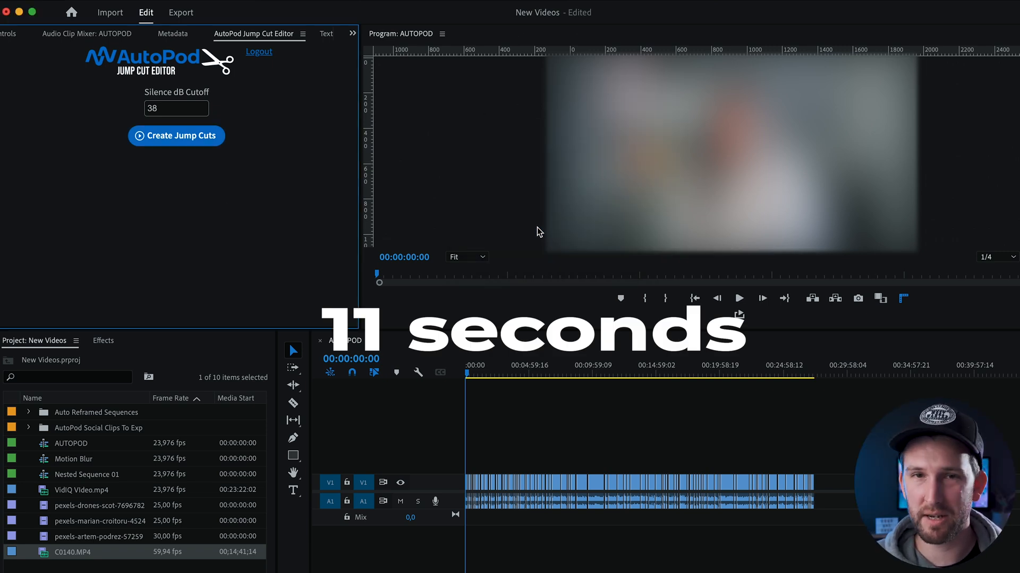